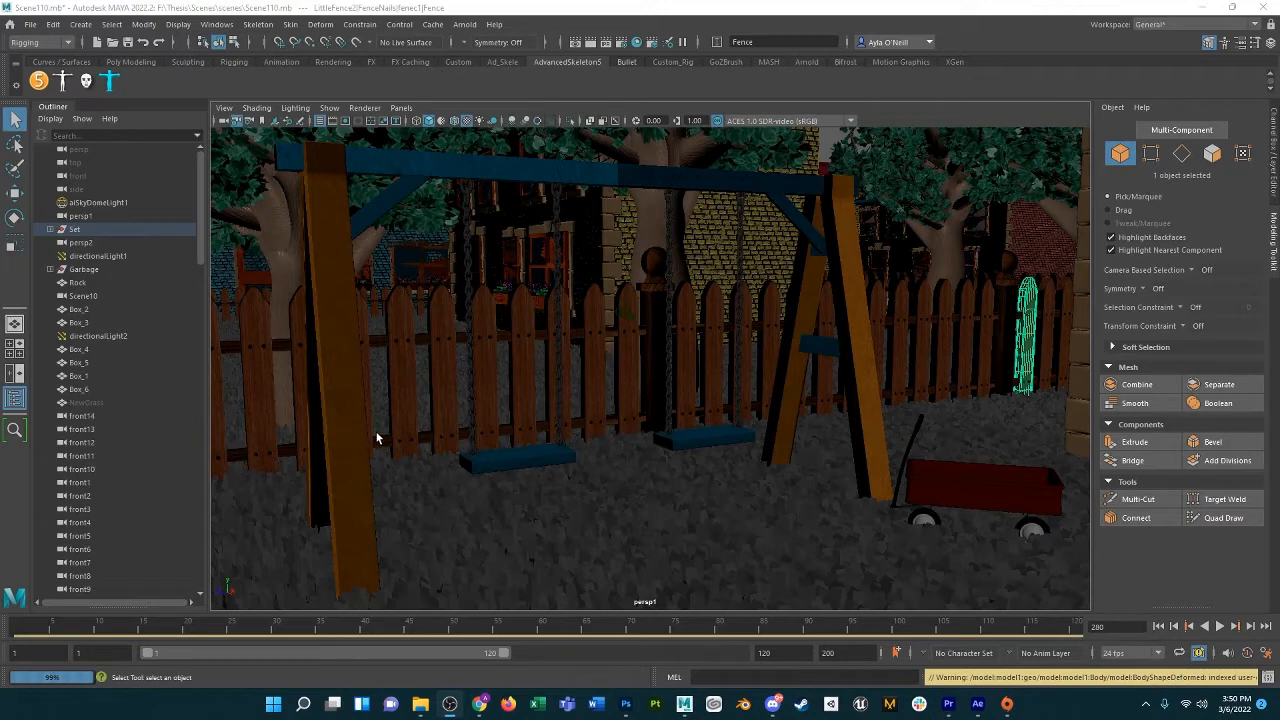
mouse_move(270, 242)
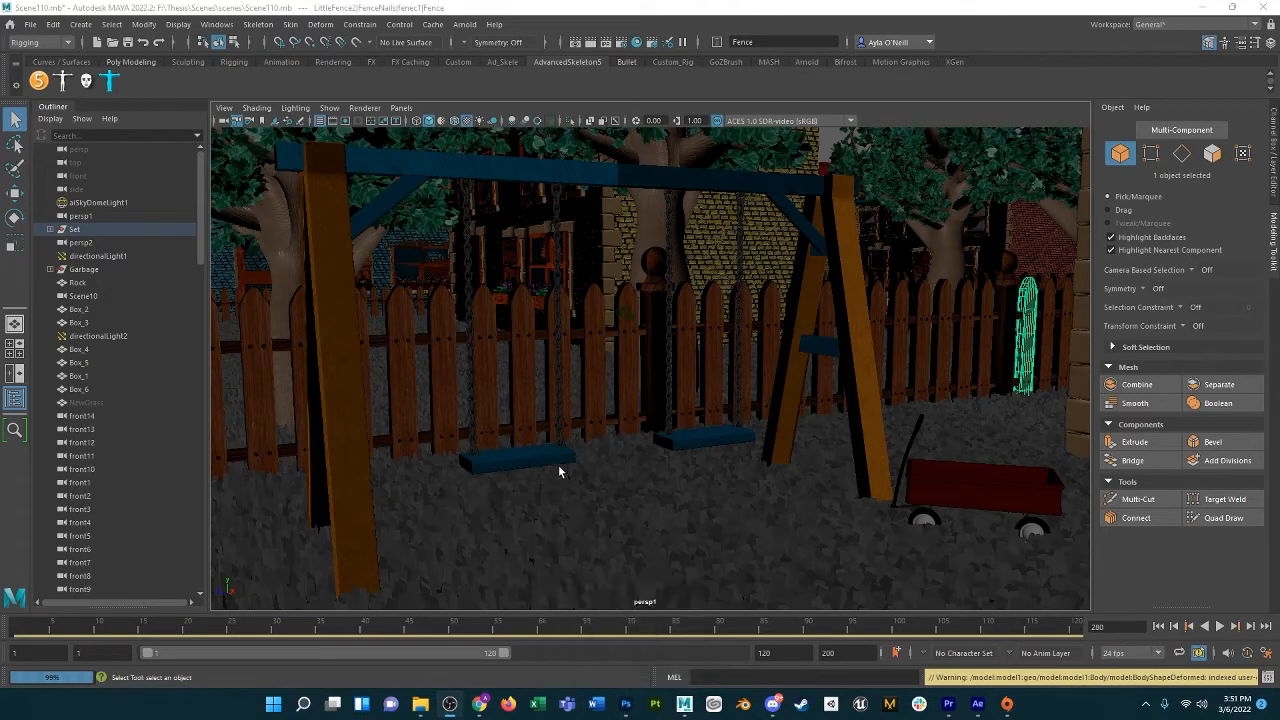
mouse_move(884, 360)
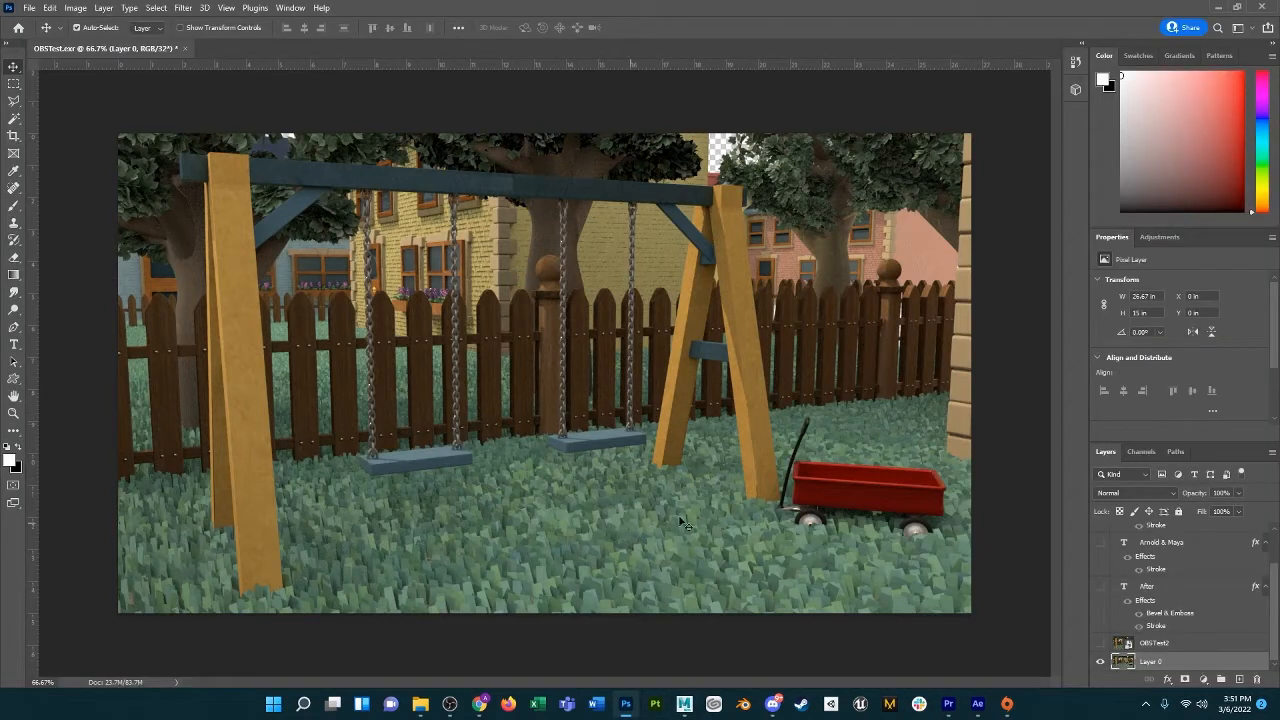
mouse_move(644, 496)
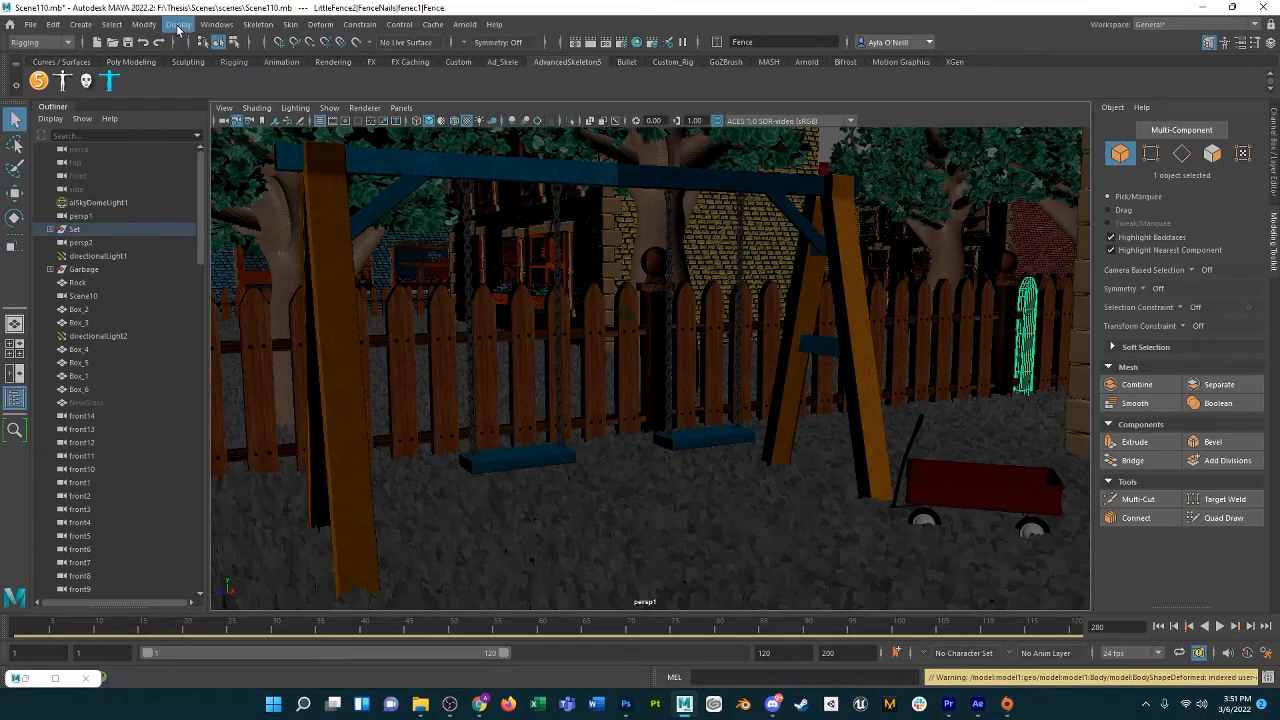
- Show the Color Management preferences and inspect the Rendering Space choices, leaving ACEScg set
click(216, 24)
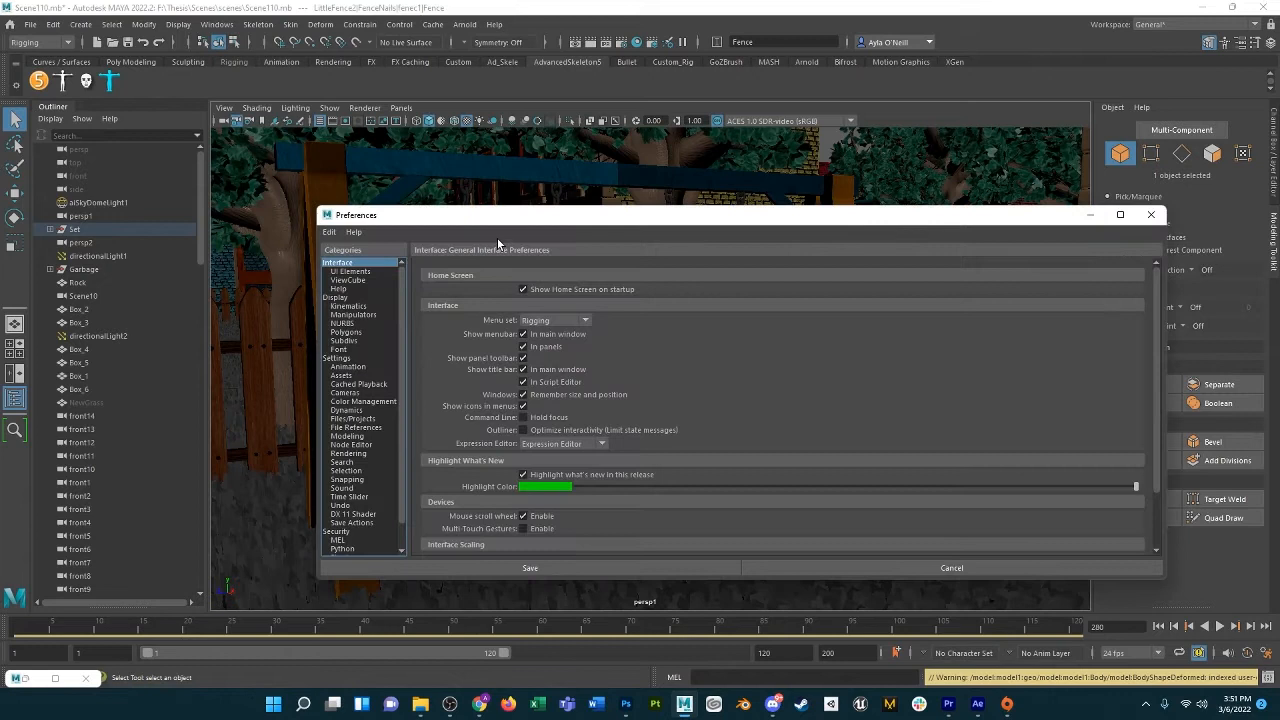
click(364, 400)
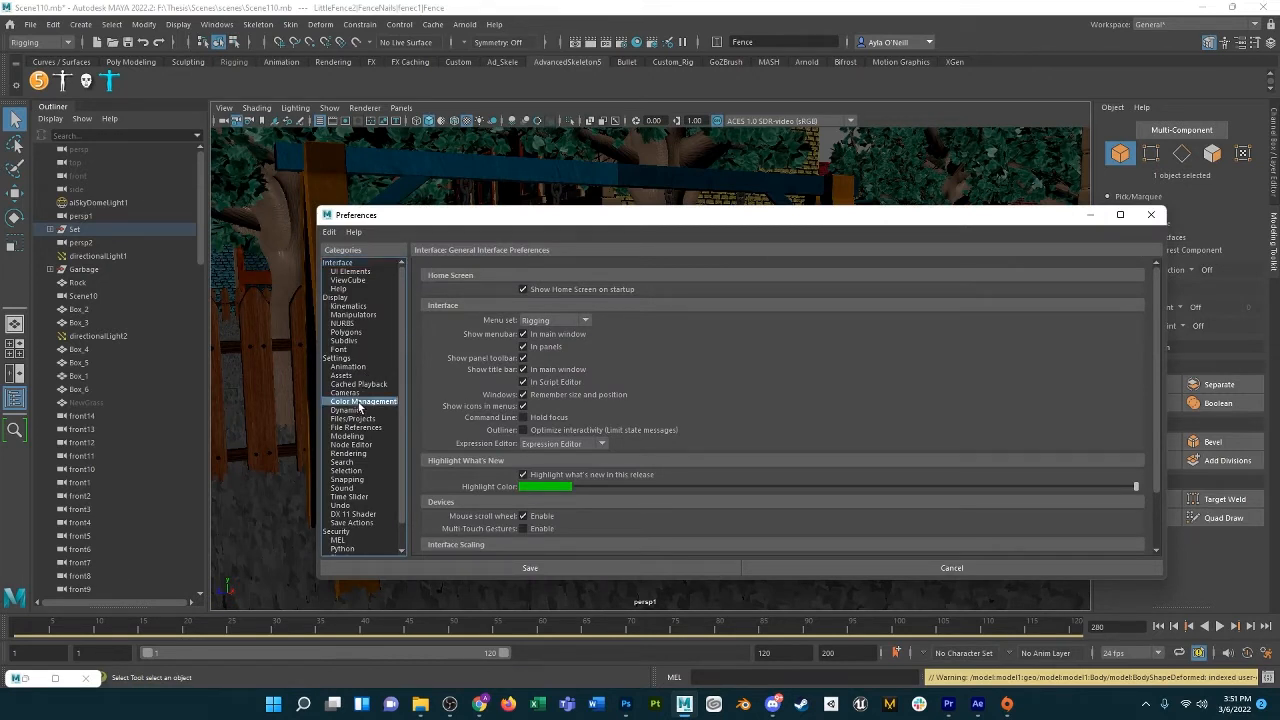
click(362, 400)
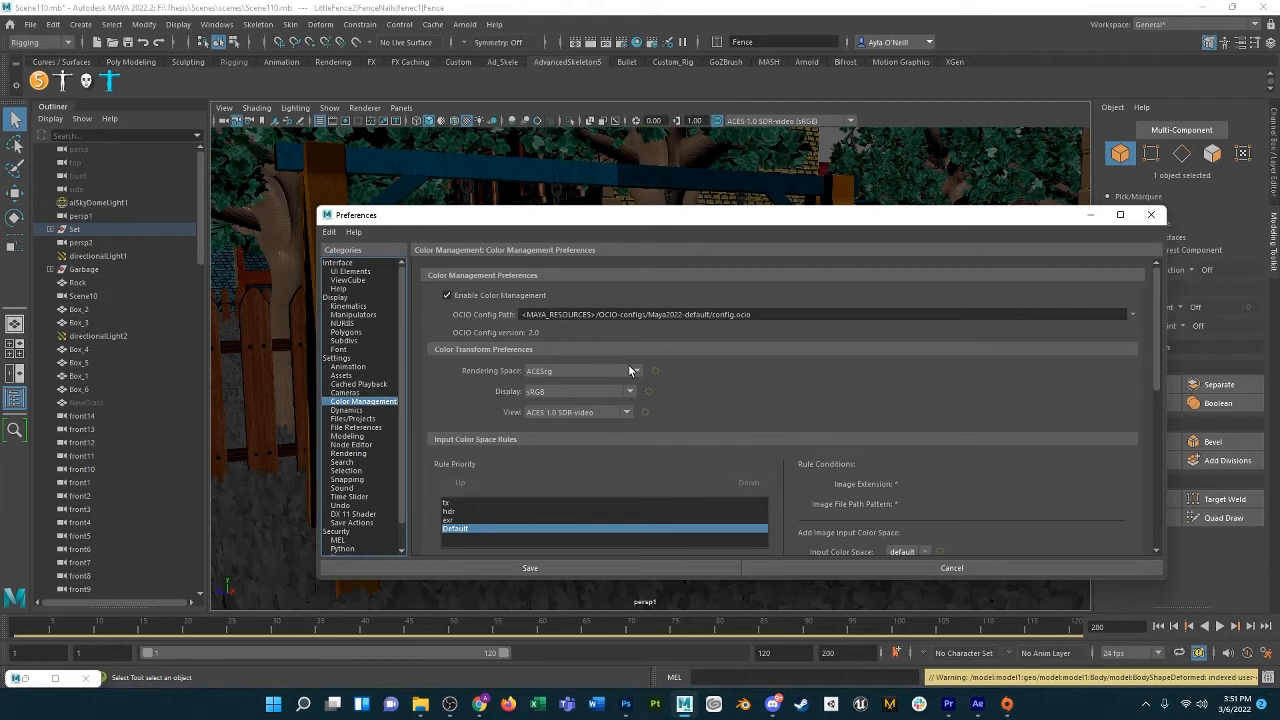
click(636, 370)
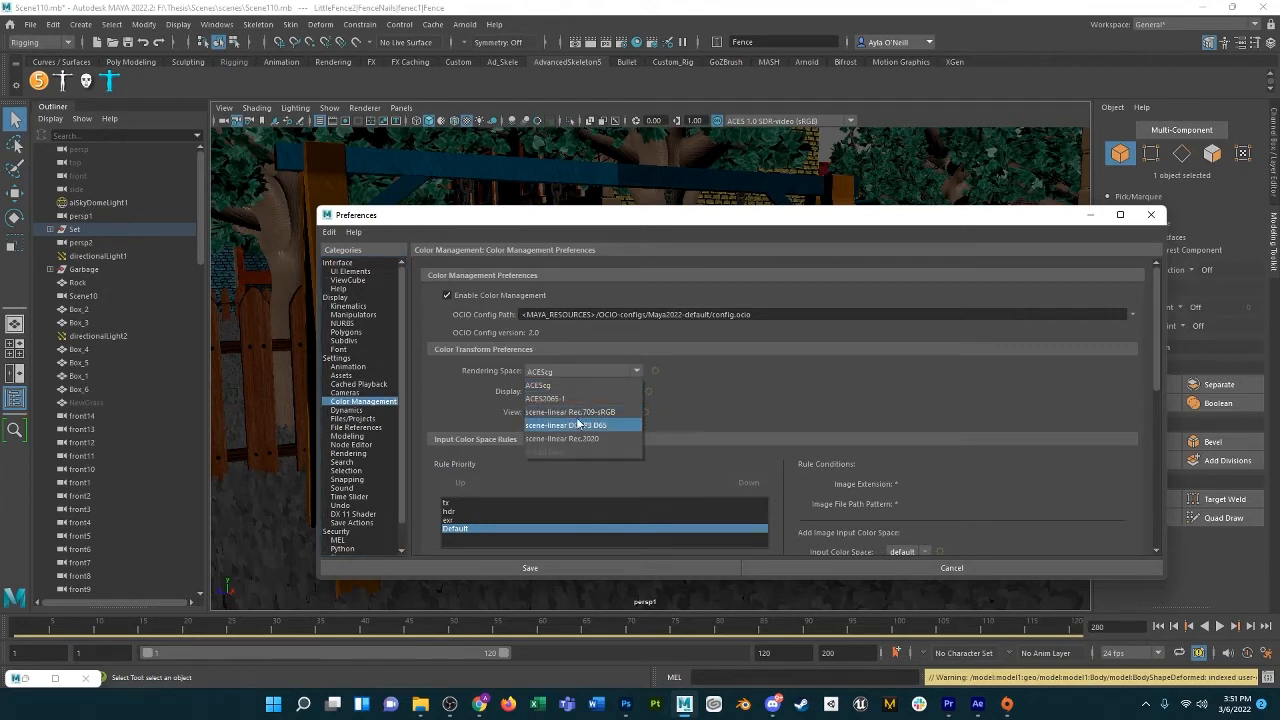
mouse_move(570, 412)
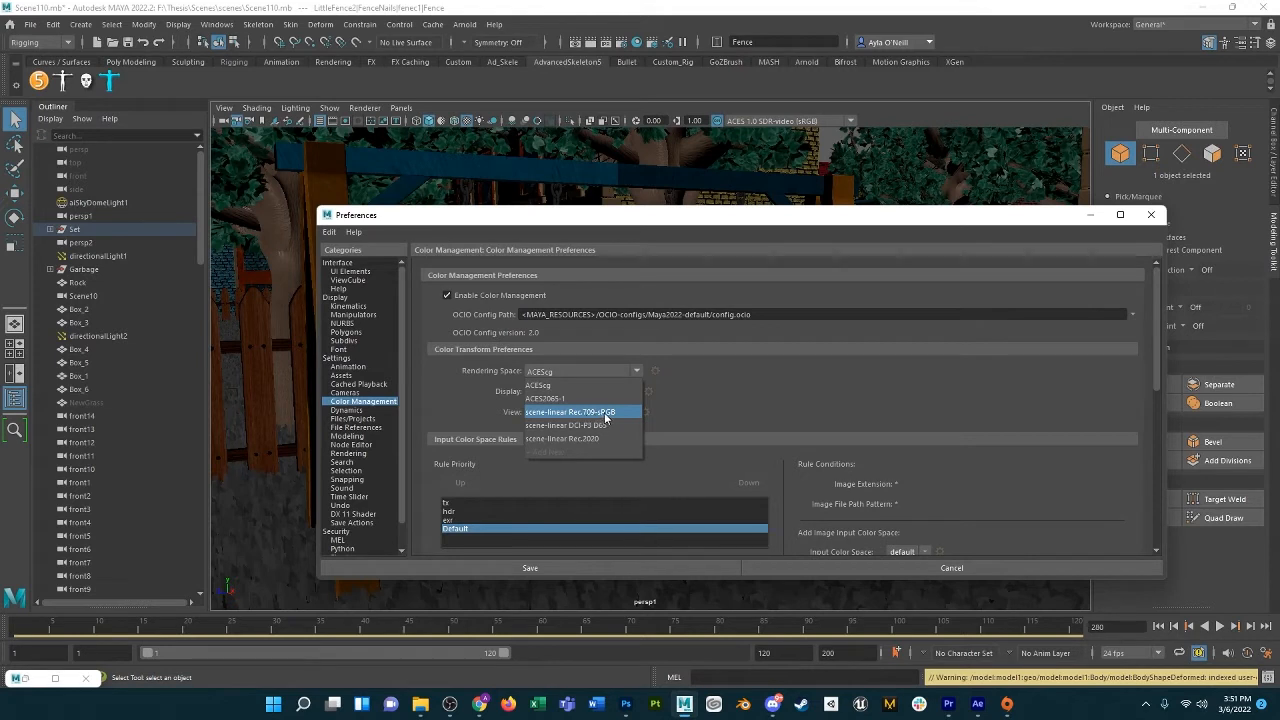
click(544, 390)
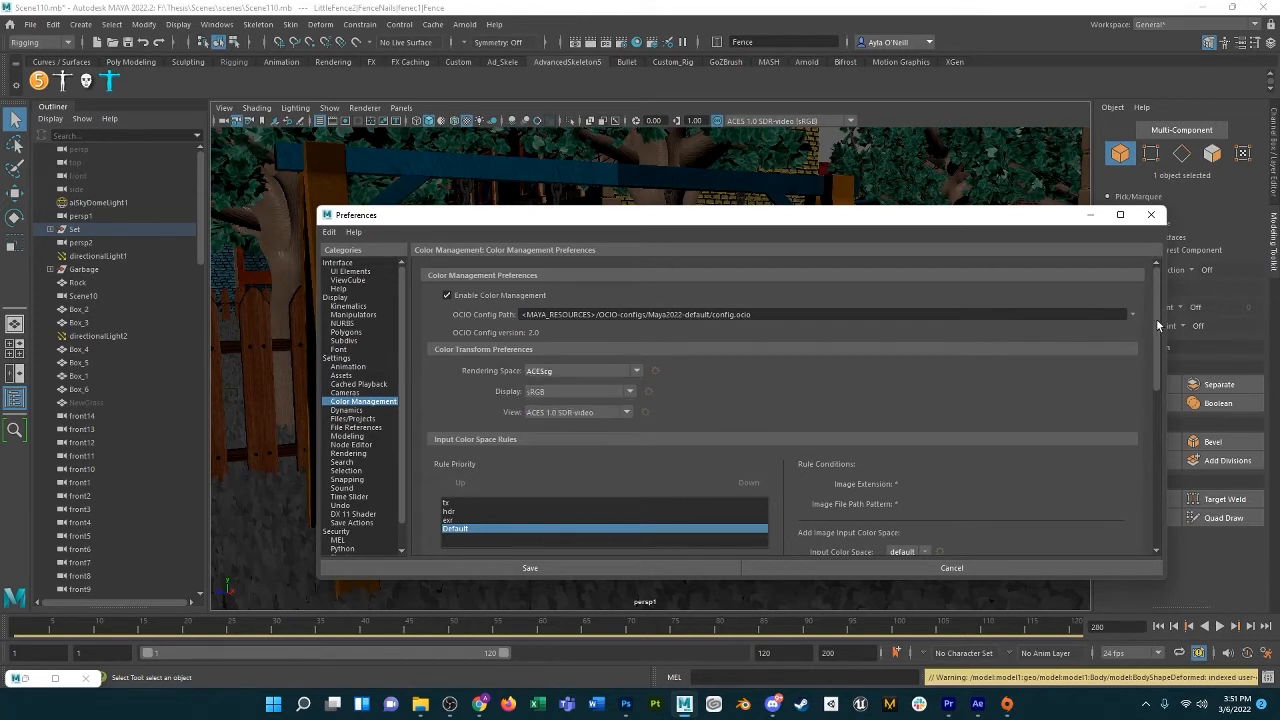
- Reset color management to the legacy configuration via the OCIO Config Path options
click(1132, 314)
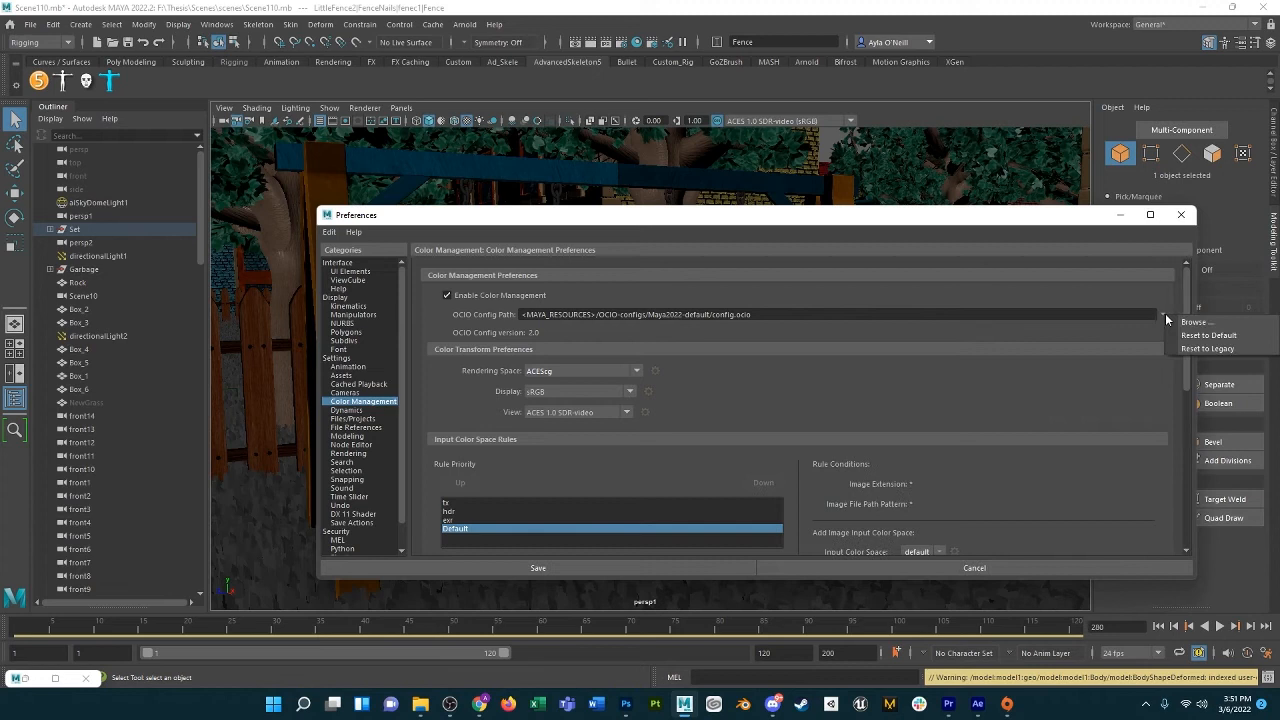
mouse_move(544, 322)
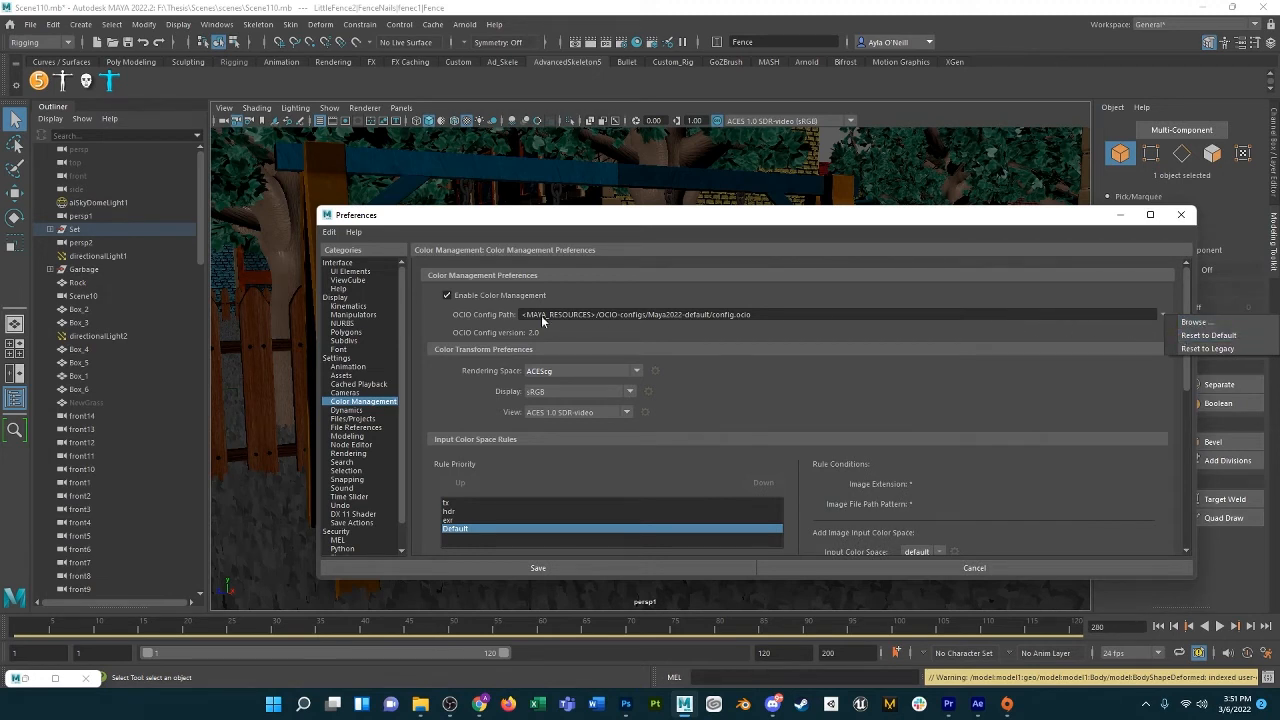
mouse_move(486, 318)
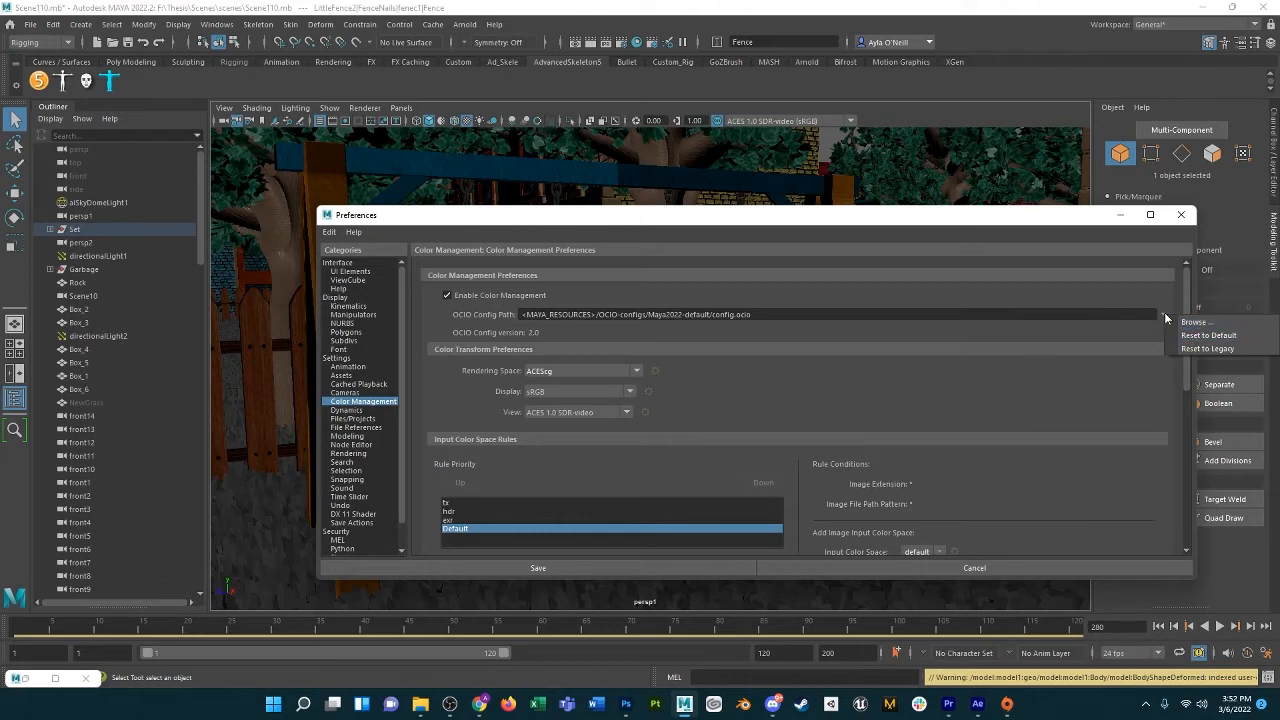
click(1208, 348)
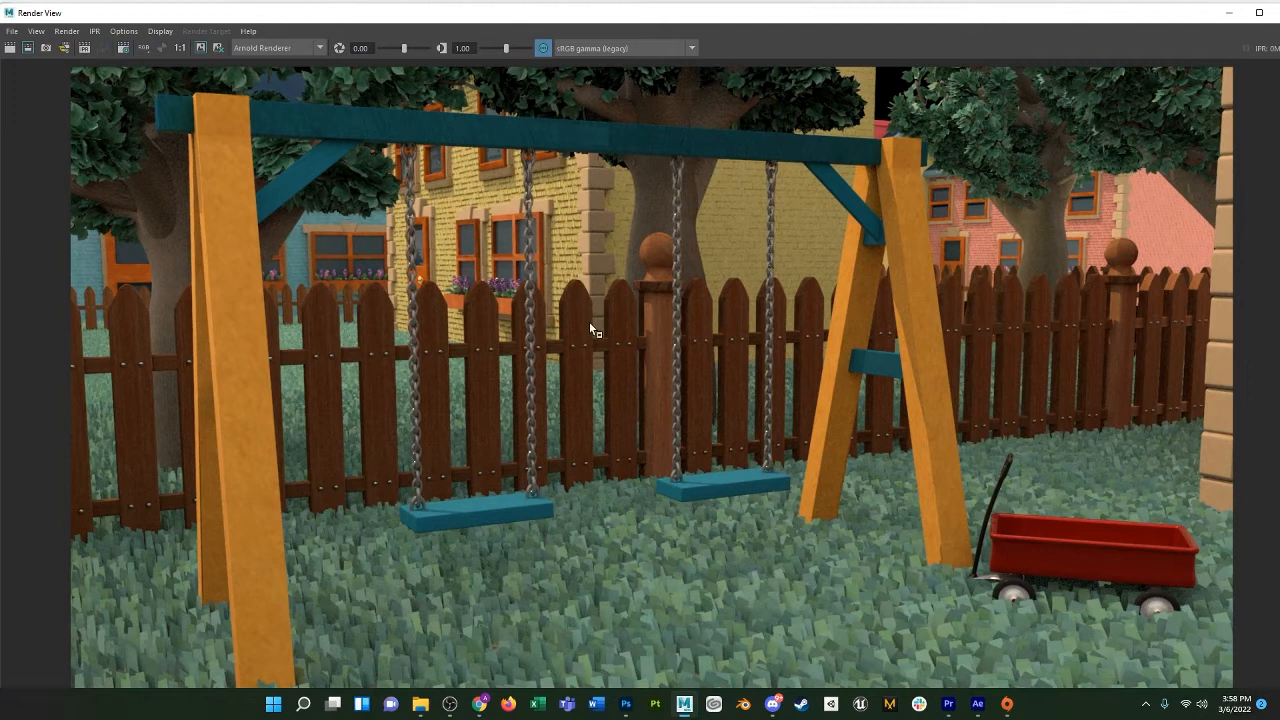
mouse_move(648, 304)
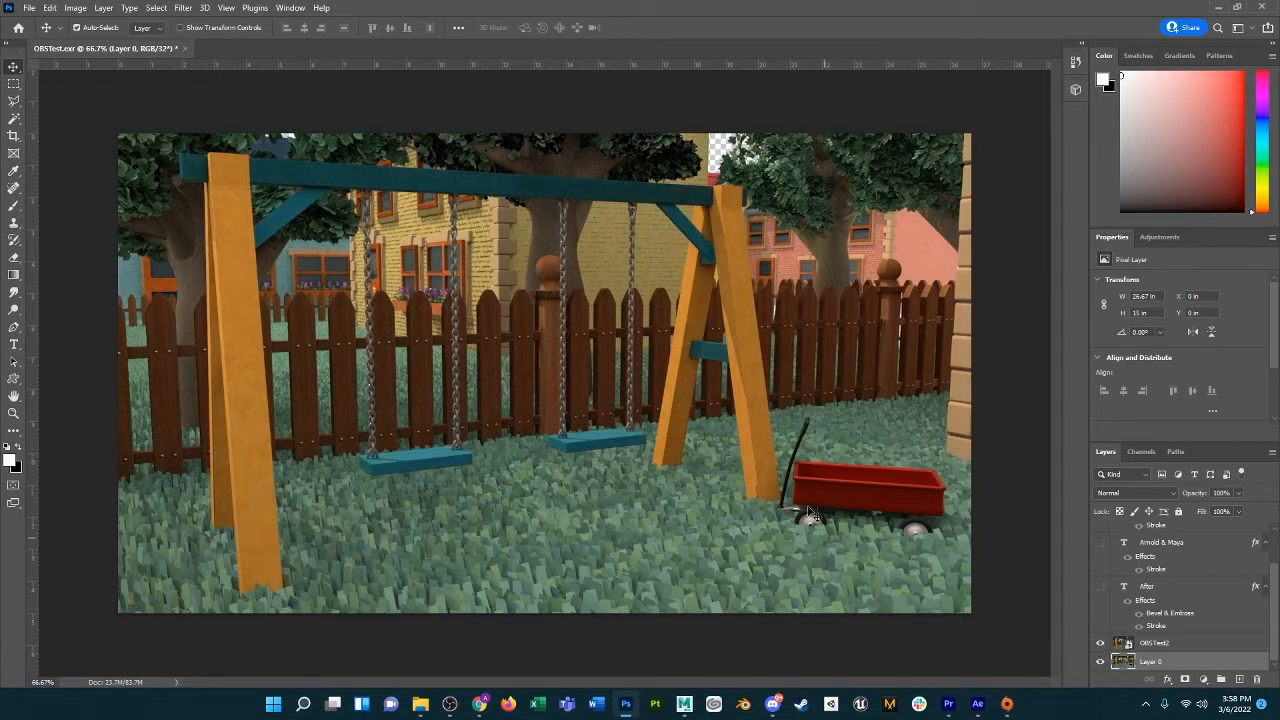
mouse_move(656, 324)
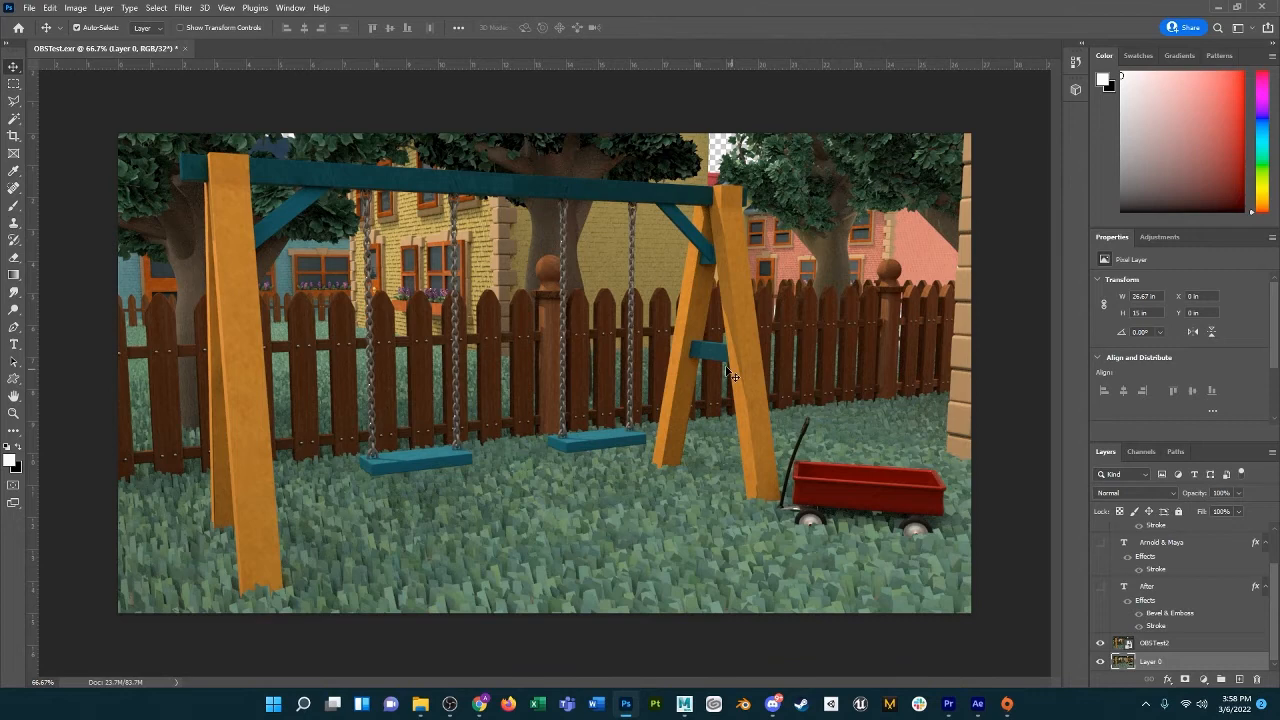
mouse_move(732, 368)
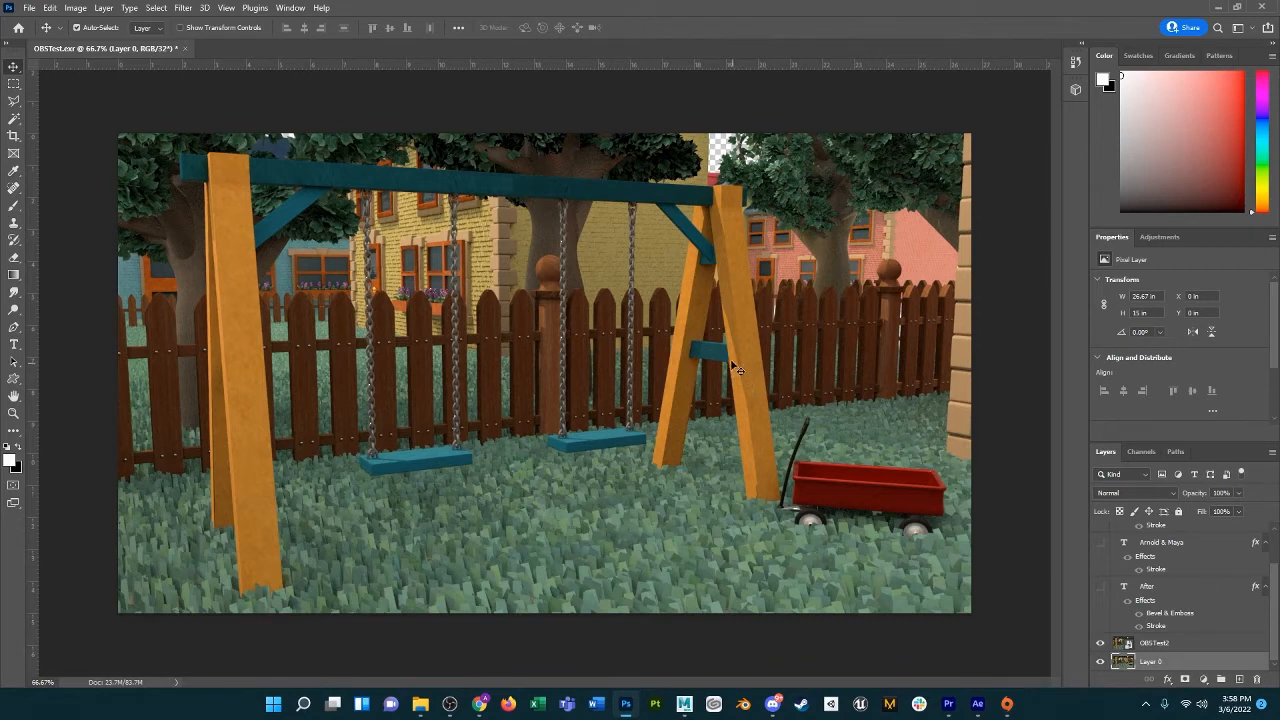
mouse_move(796, 340)
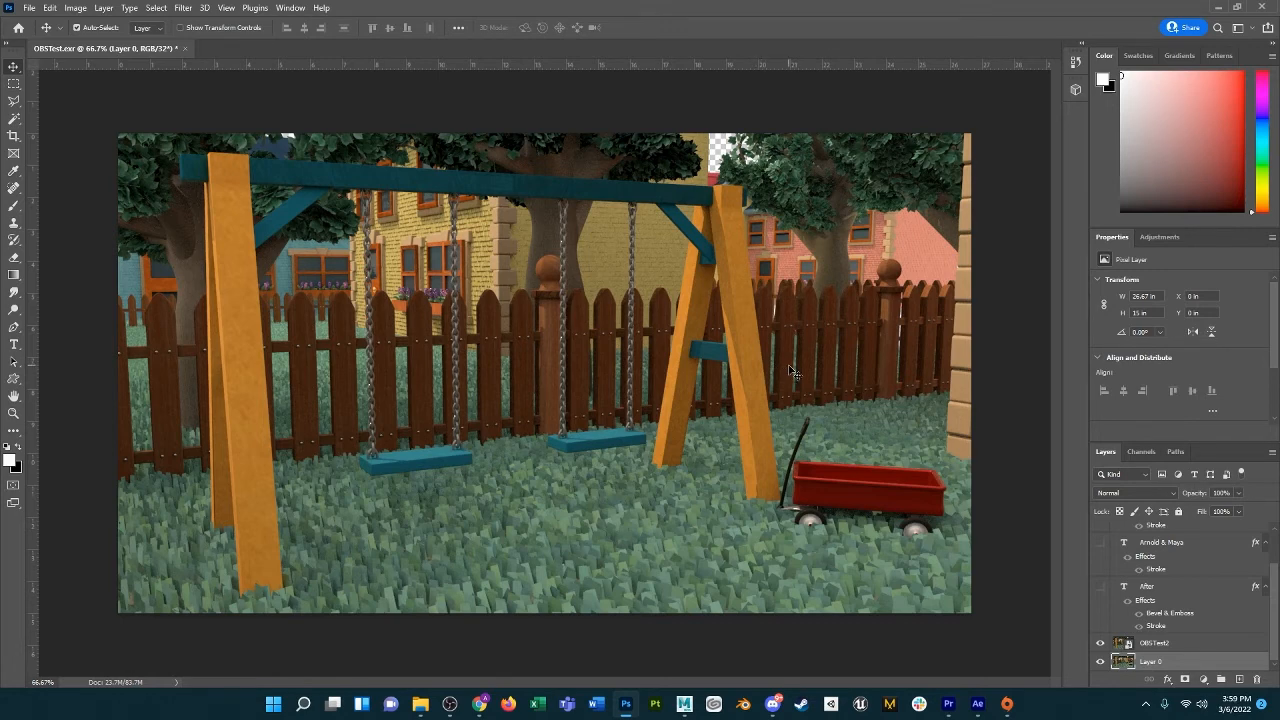
mouse_move(844, 330)
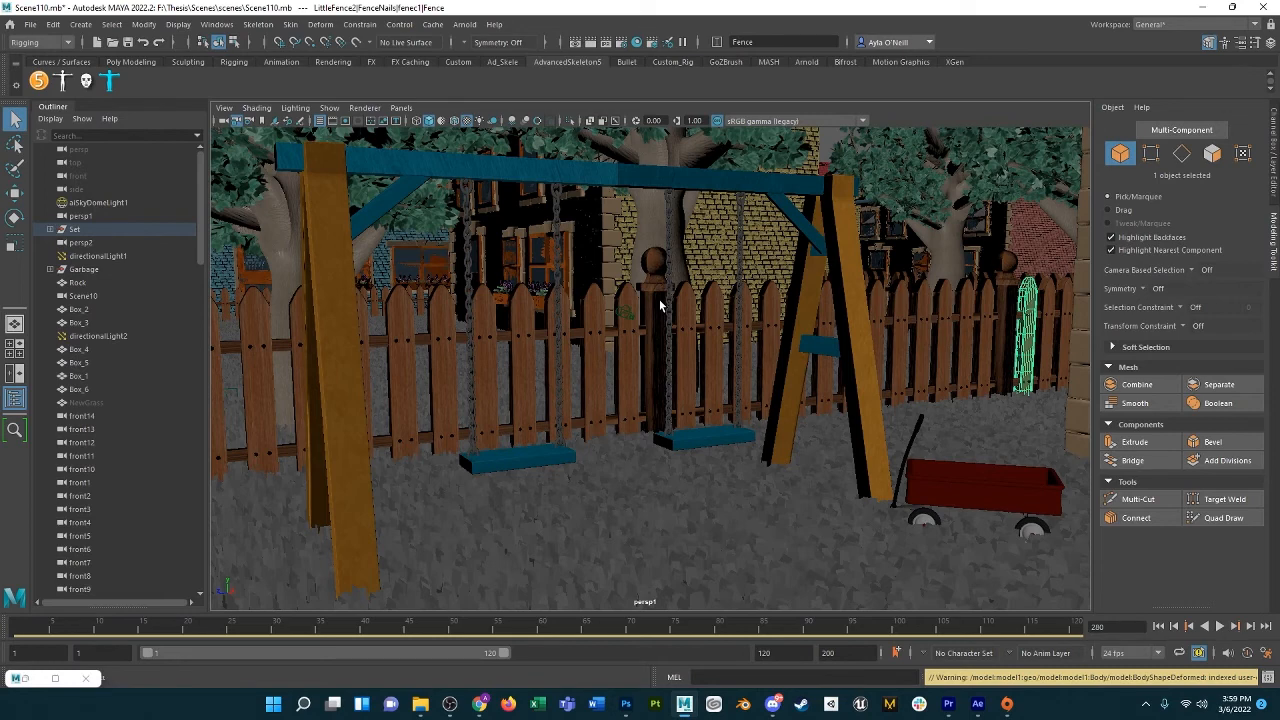
mouse_move(696, 338)
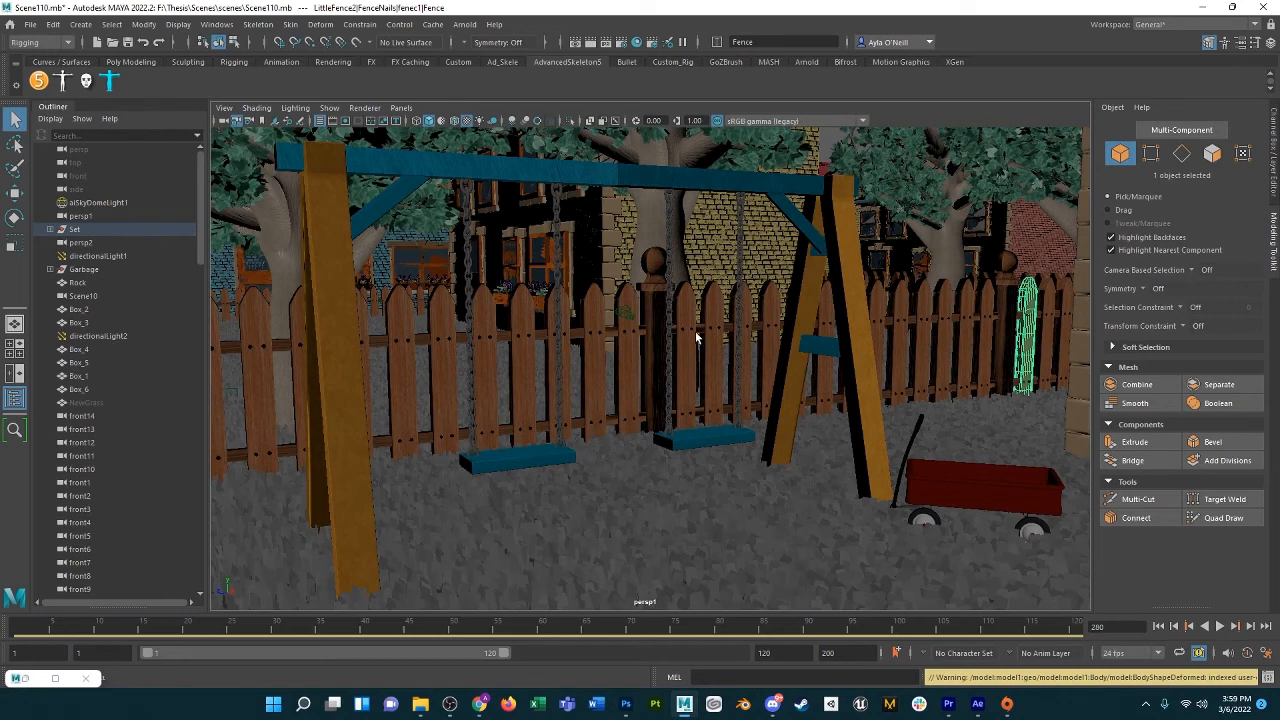